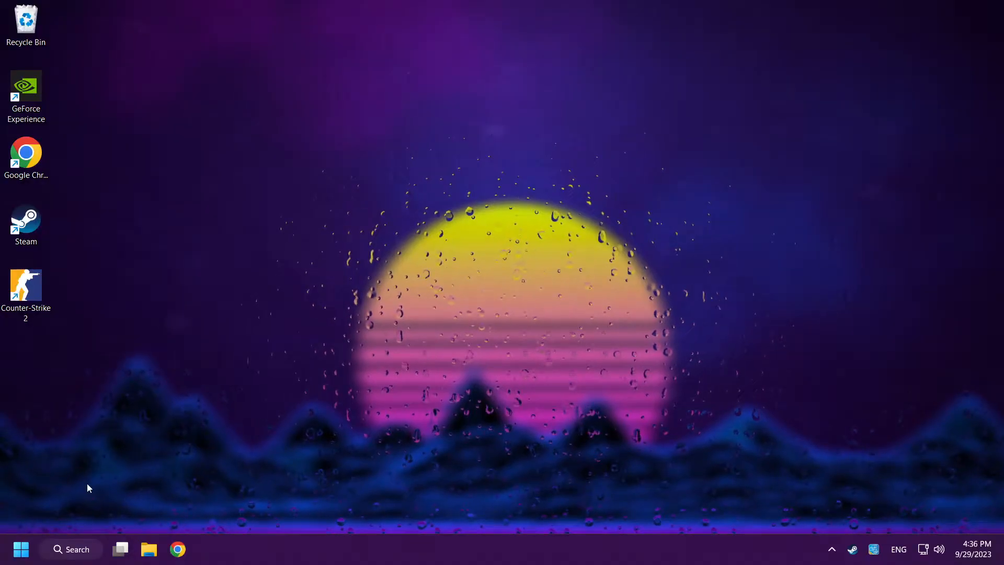
- Search the Start menu for 'device Manager' and launch Device Manager
click(71, 548)
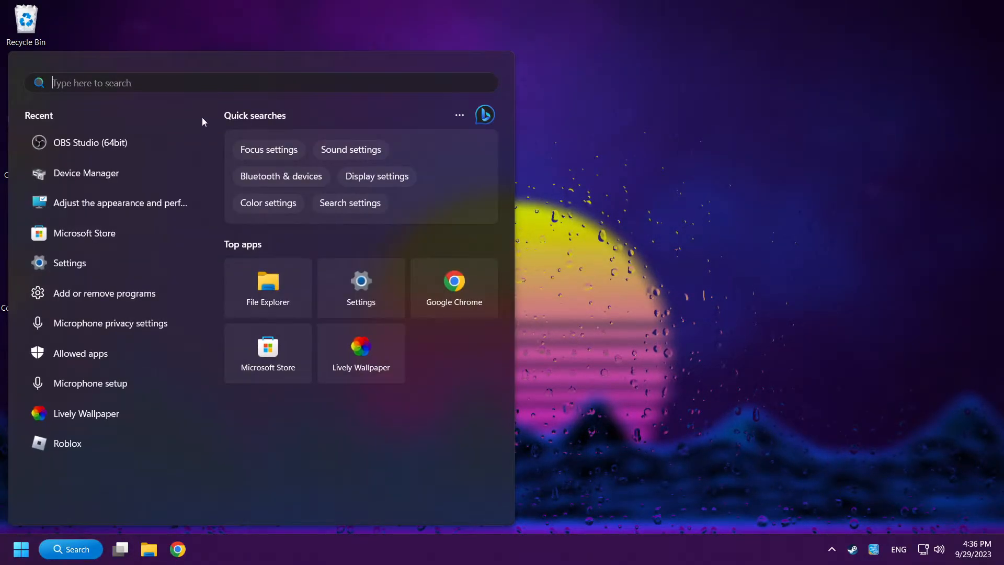
text(device Manager)
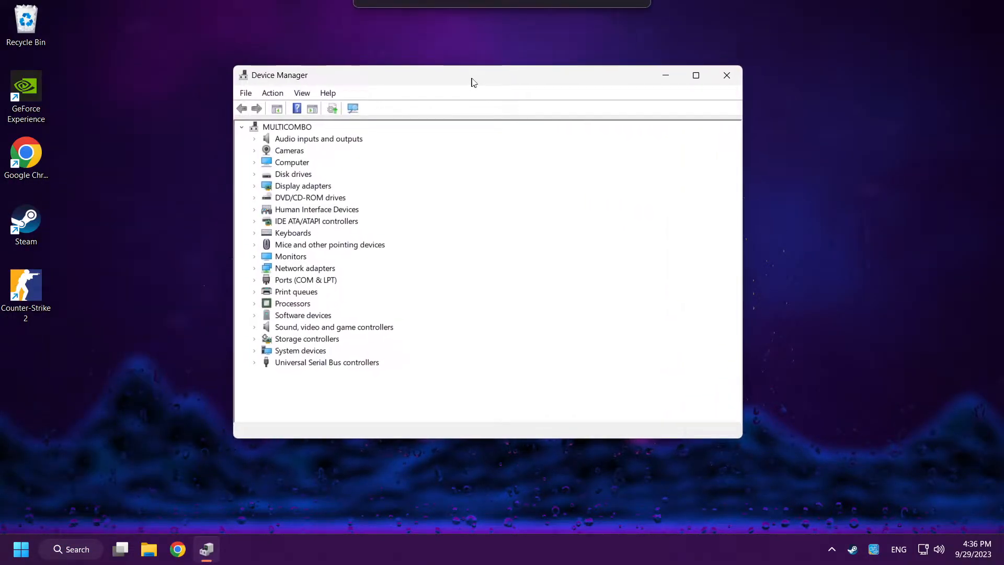
- Expand Display adapters and open the NVIDIA GeForce GTX 1050 Ti's context menu
drag(474, 75, 498, 89)
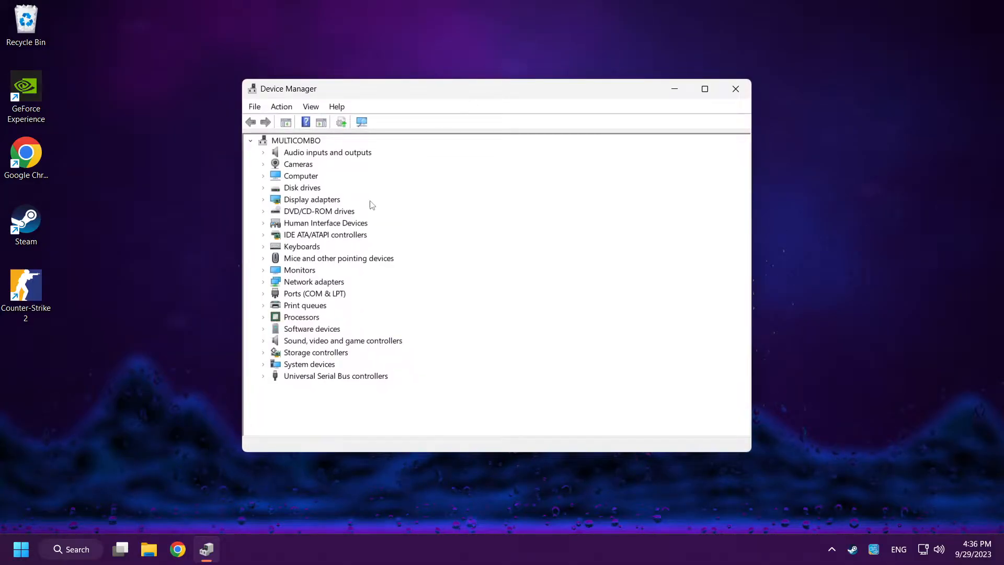
click(312, 199)
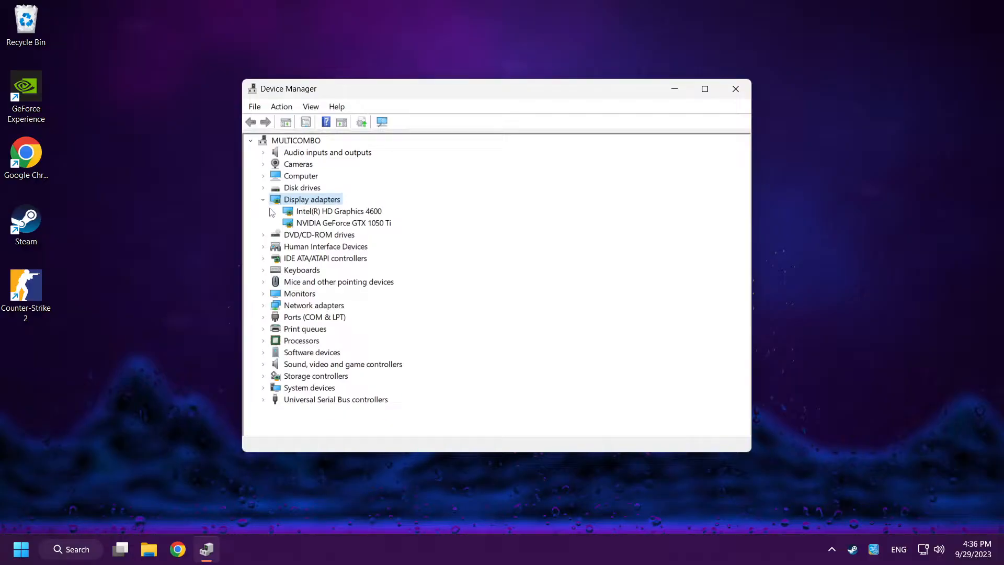
click(342, 223)
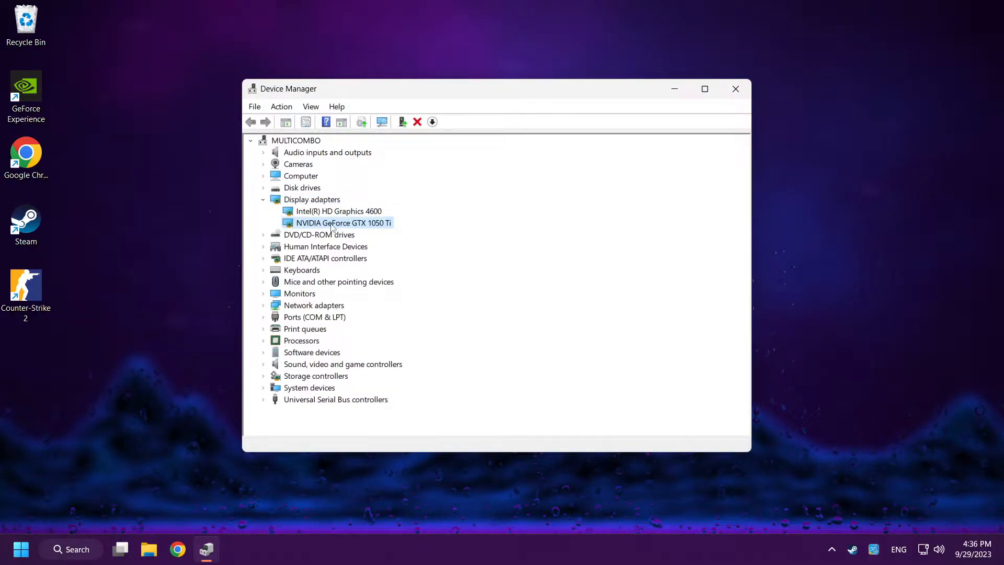
right_click(344, 222)
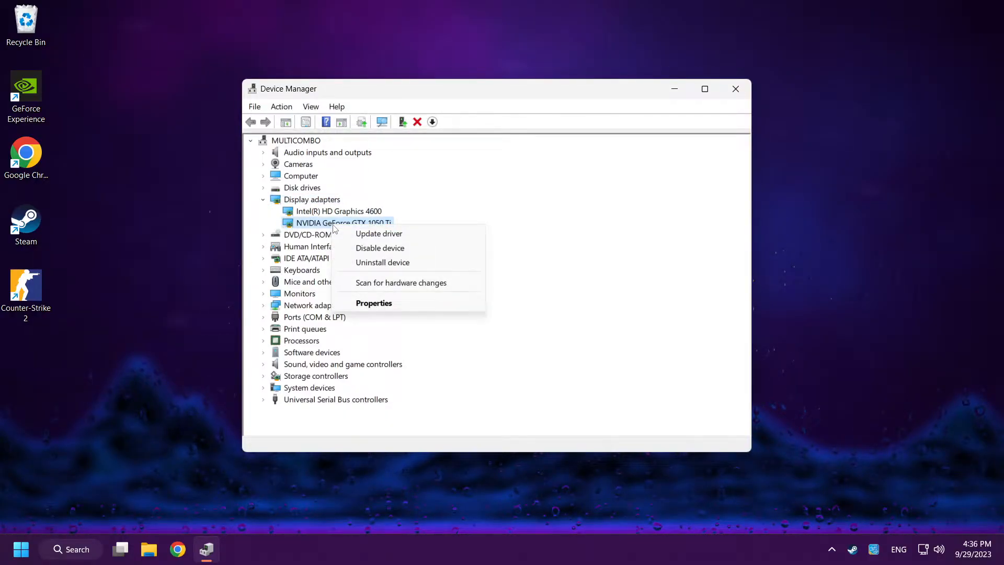
mouse_move(379, 233)
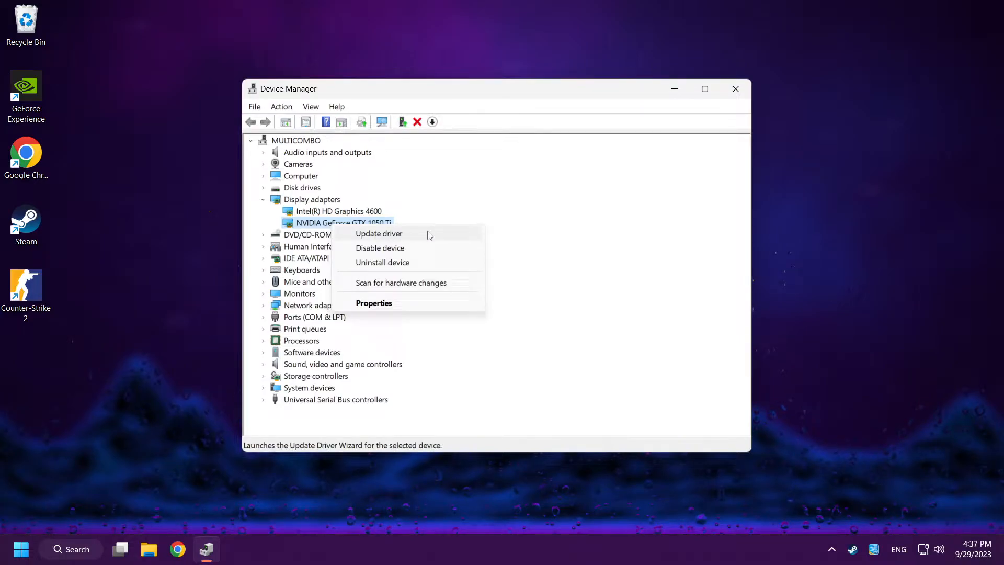
- Update the GTX 1050 Ti driver with automatic search, dismiss the result, and close Device Manager
click(378, 233)
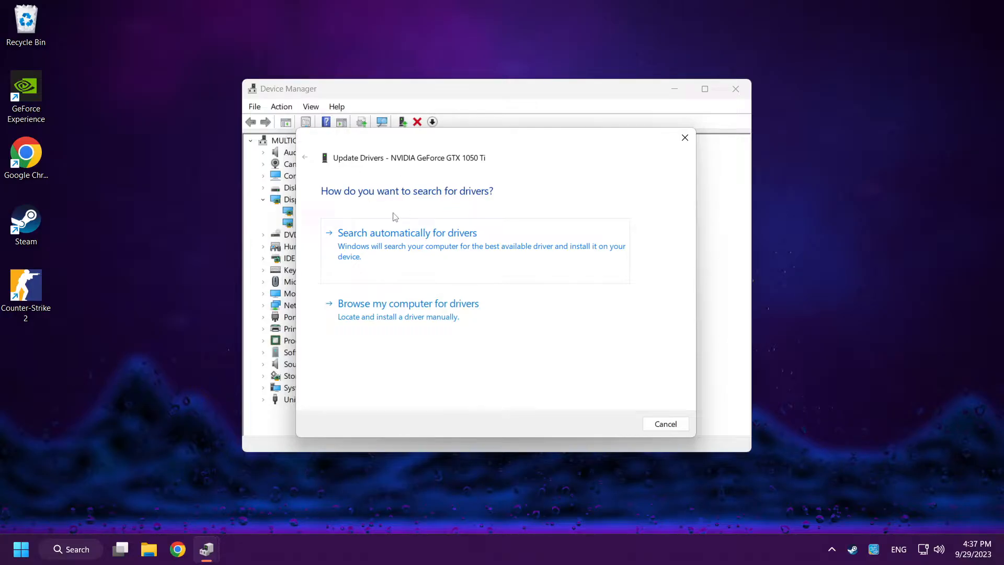
mouse_move(422, 250)
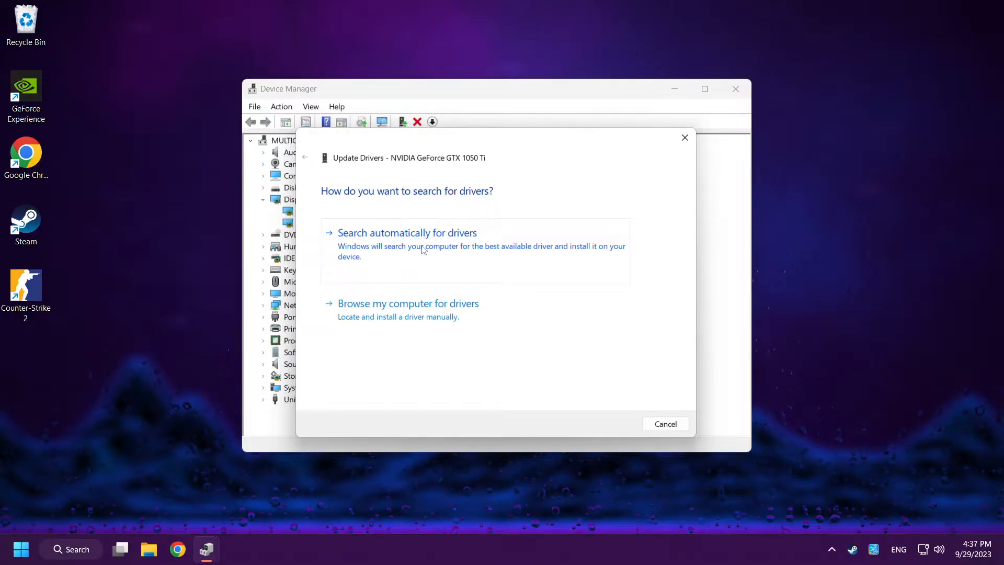
click(406, 233)
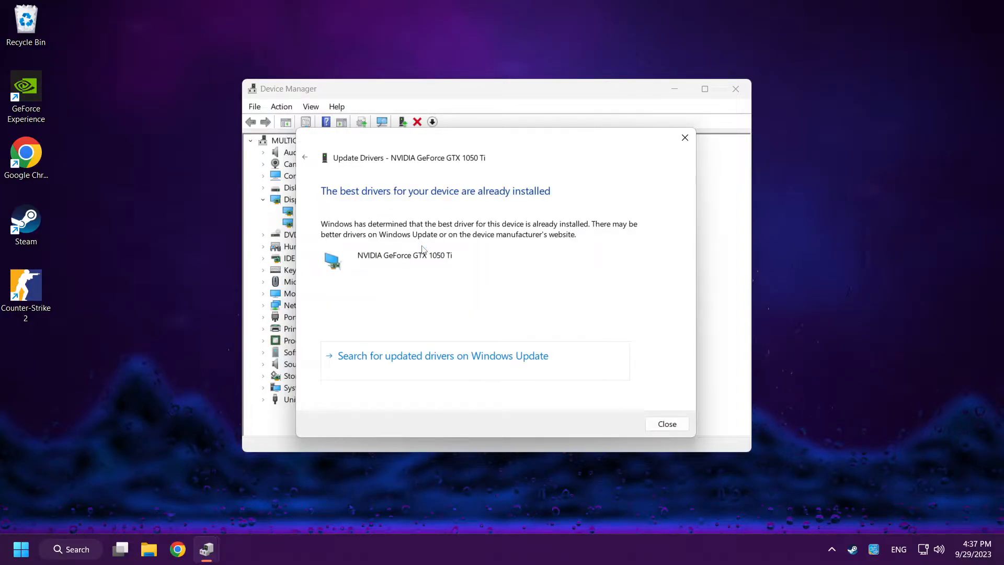
mouse_move(519, 274)
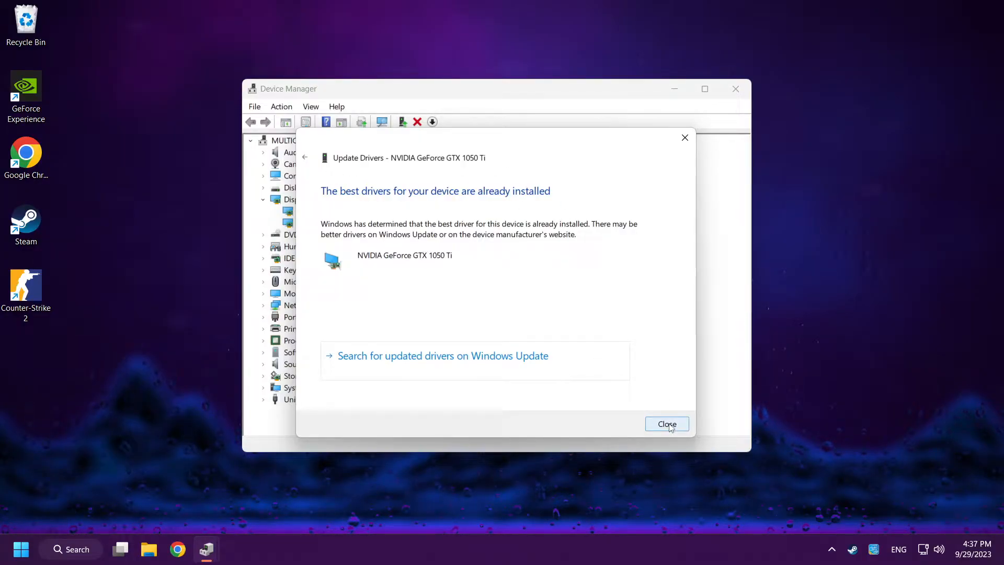
click(667, 424)
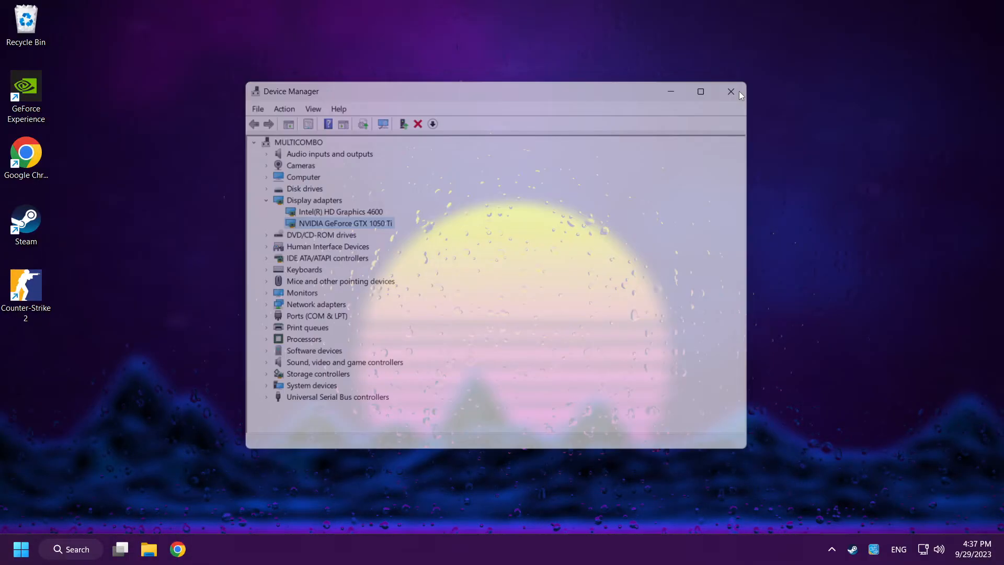
click(731, 91)
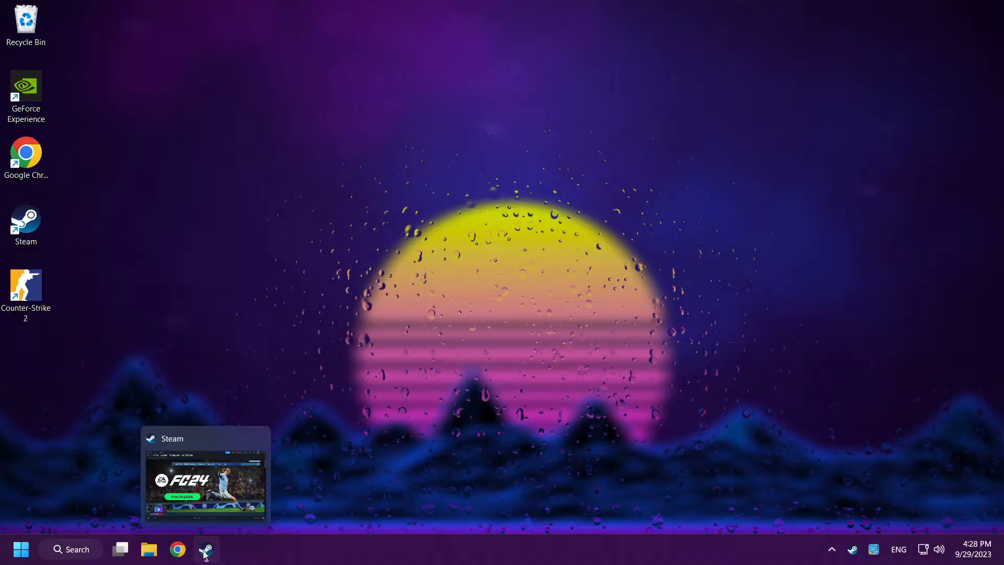
- Bring up Steam, select Counter-Strike 2 in the Library, and open its Properties
click(205, 548)
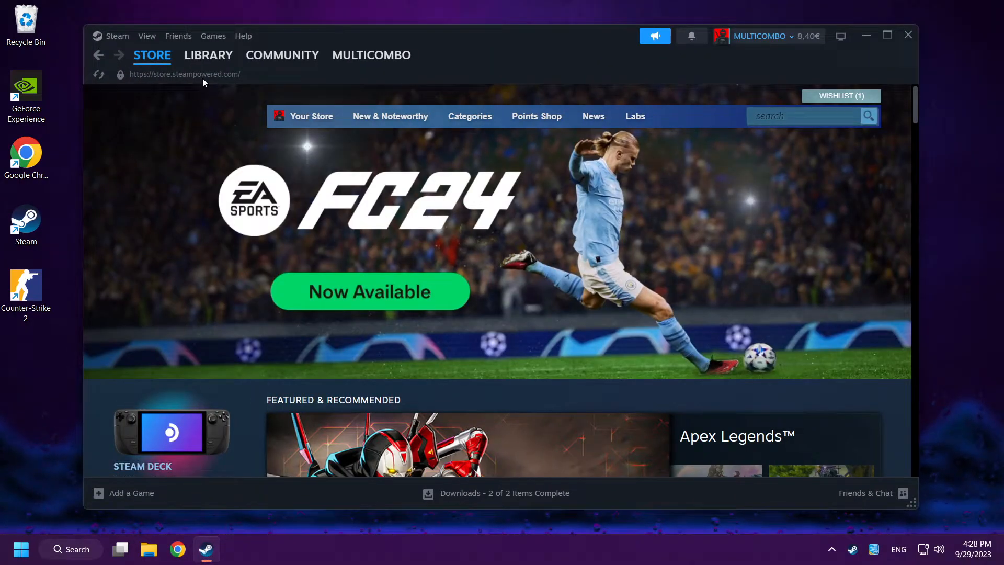
click(208, 55)
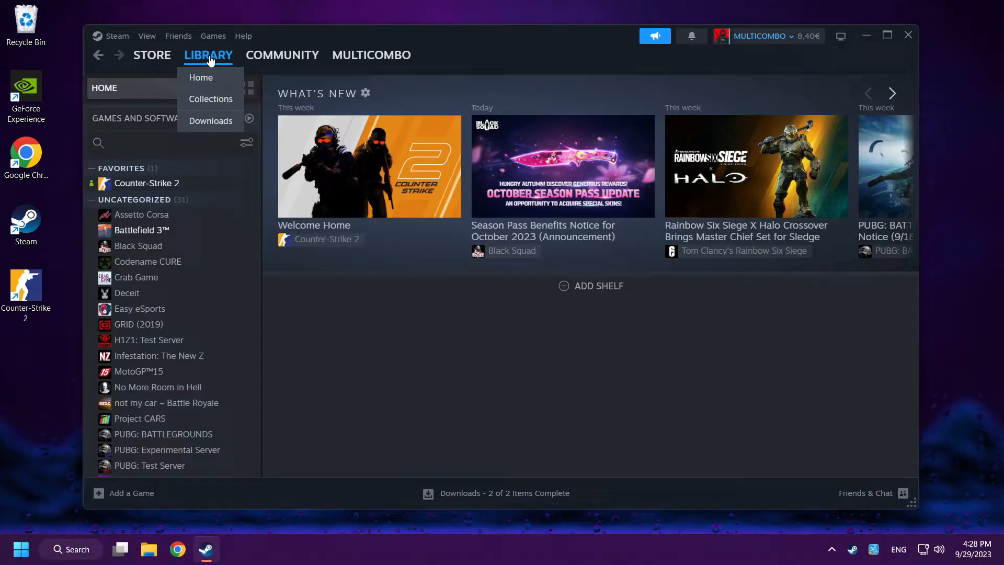
click(146, 183)
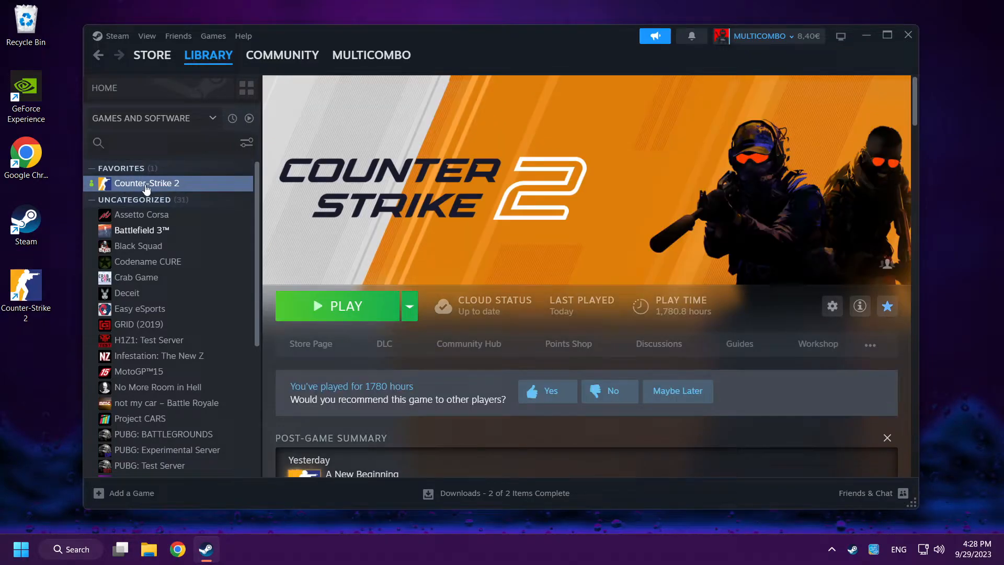
right_click(146, 183)
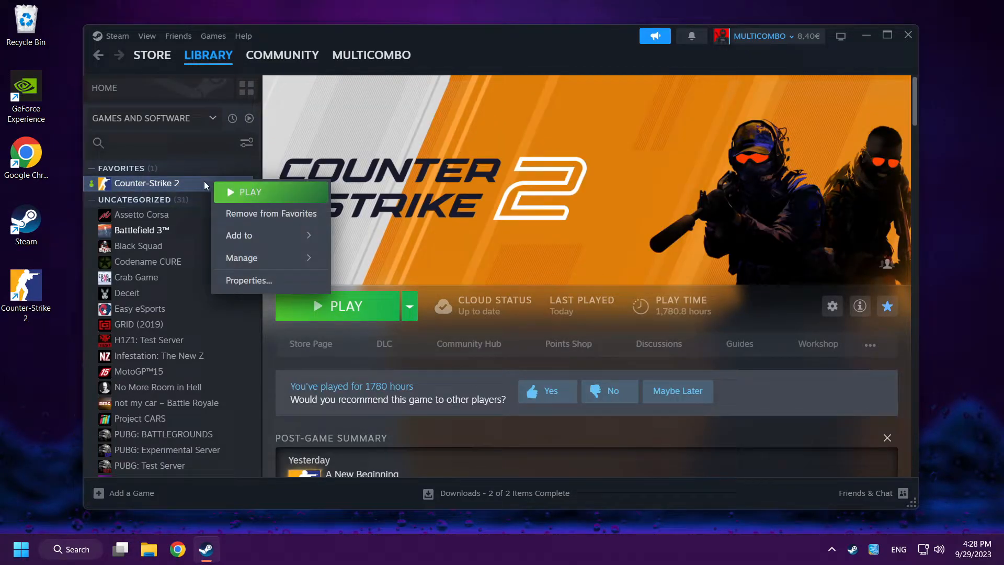
mouse_move(276, 286)
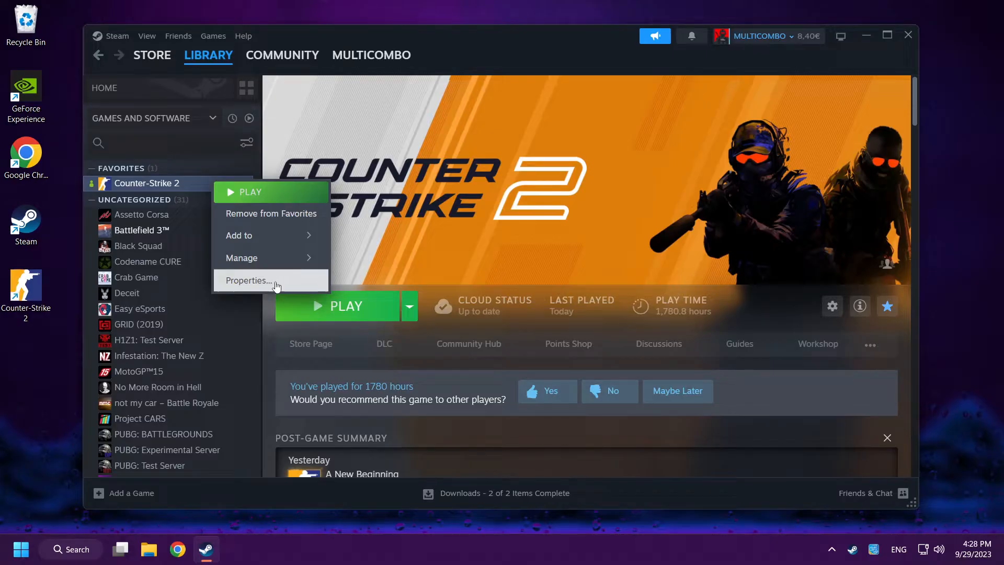
click(249, 280)
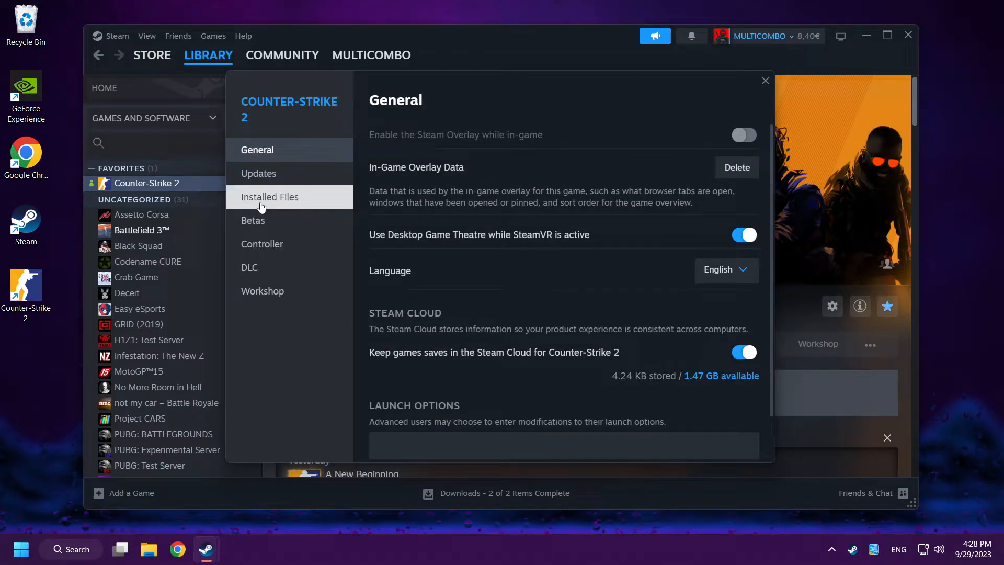
- Verify integrity of Counter-Strike 2's game files under Installed Files, then close Properties
click(270, 197)
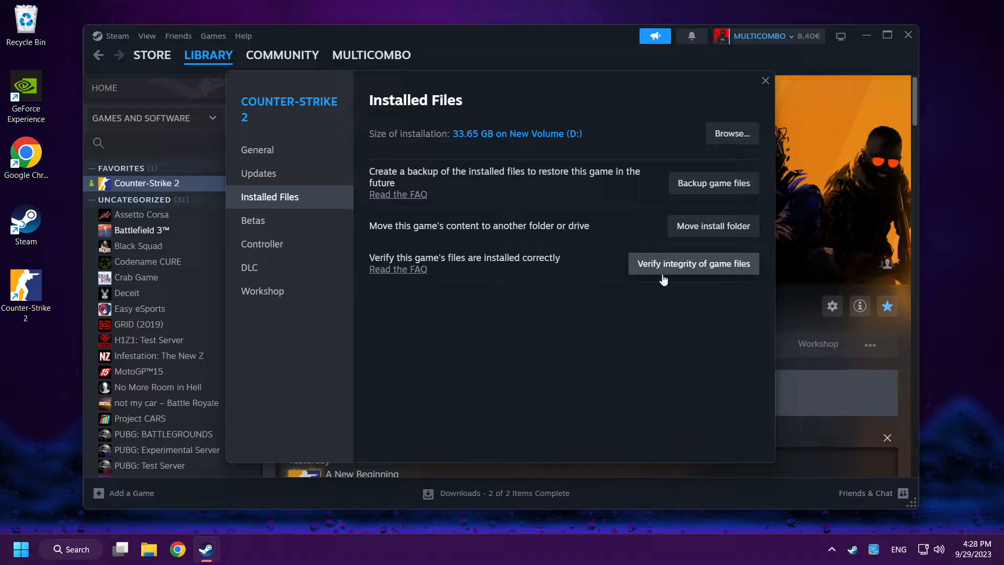
click(693, 263)
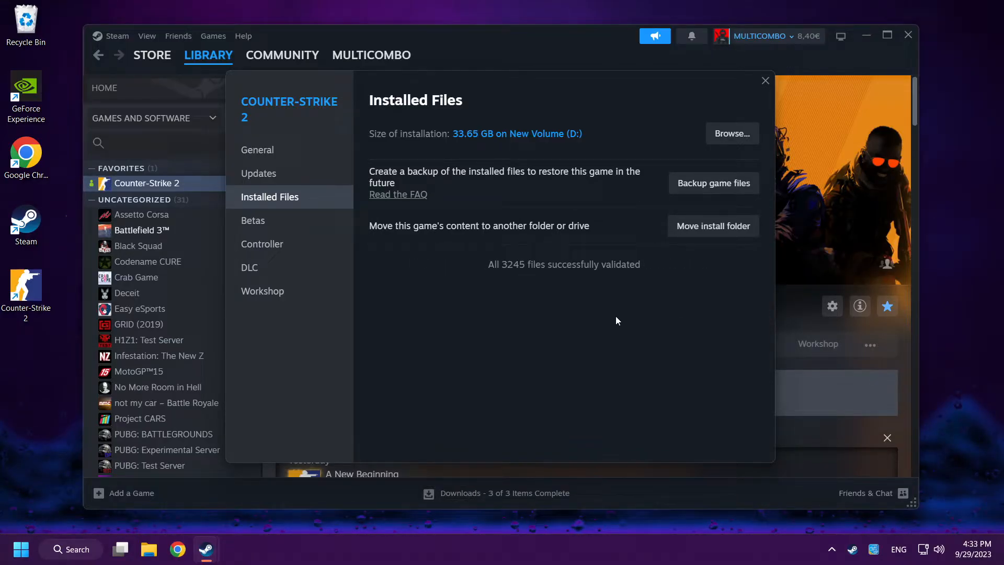
mouse_move(483, 280)
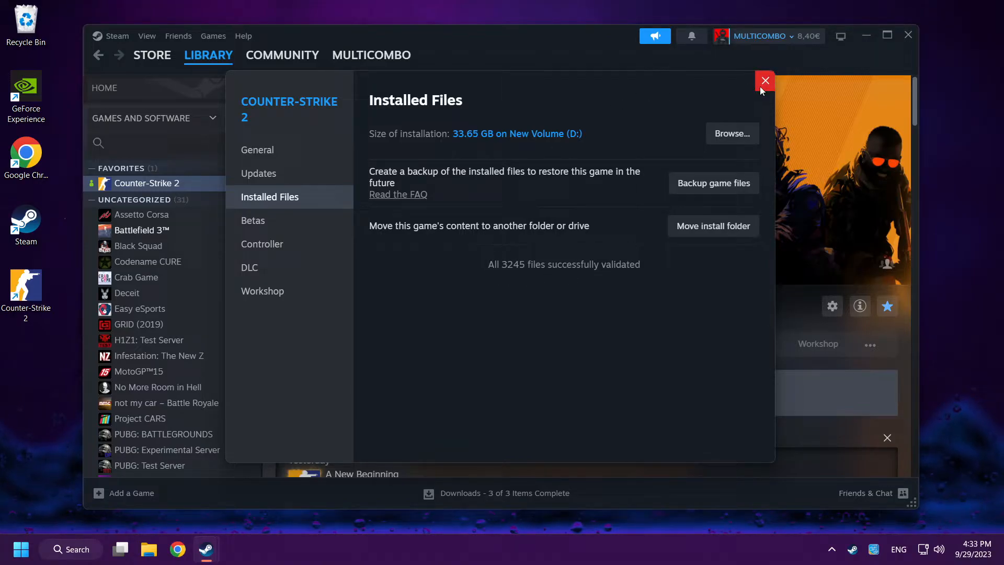
click(765, 81)
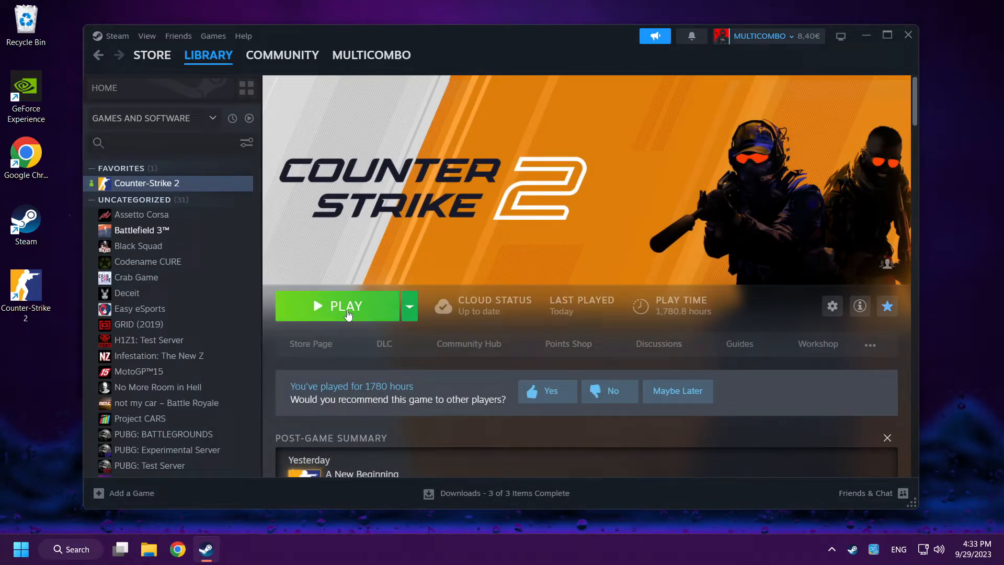
click(345, 305)
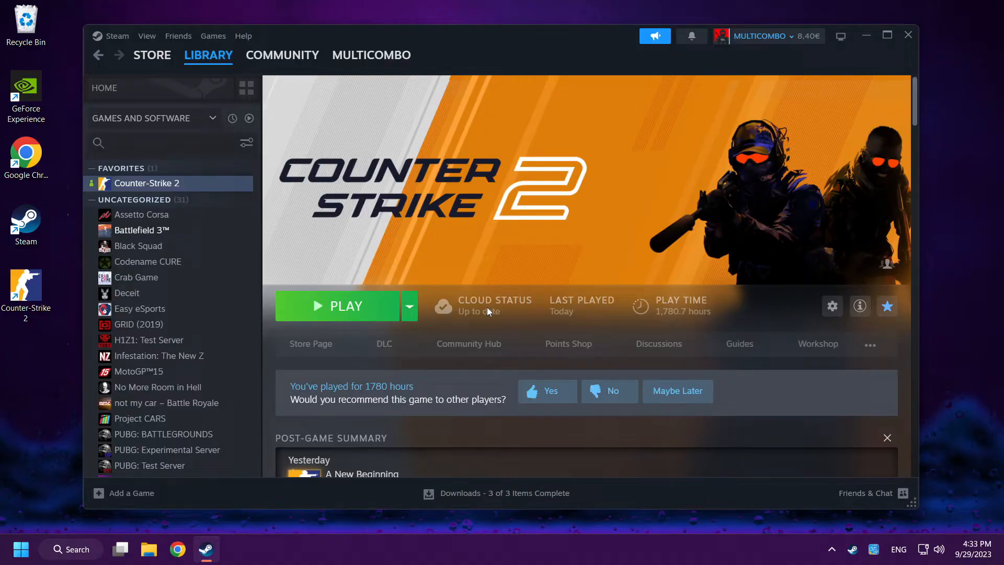
right_click(147, 183)
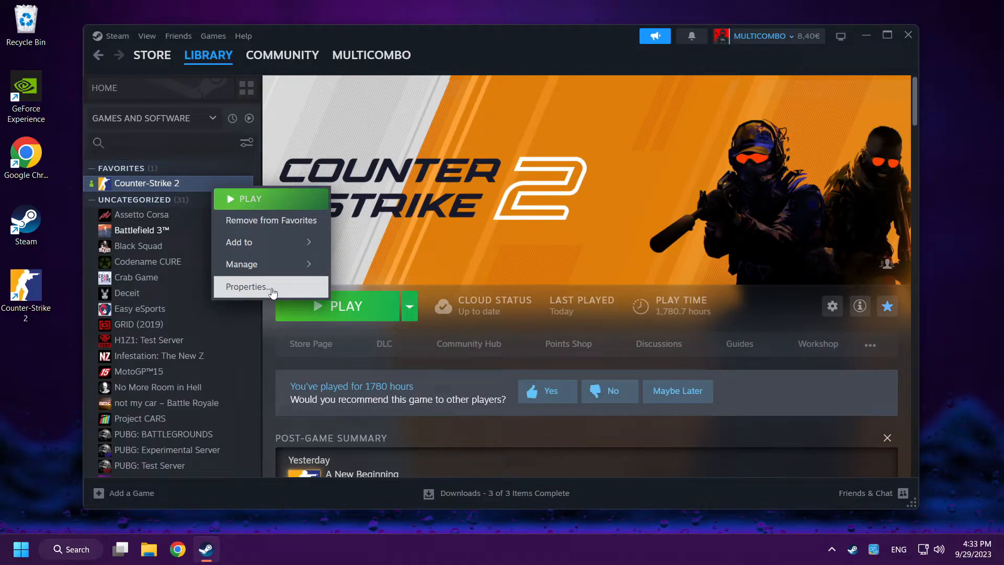
- Reopen Counter-Strike 2's Installed Files and browse its install folder into game\bin\win64
click(247, 286)
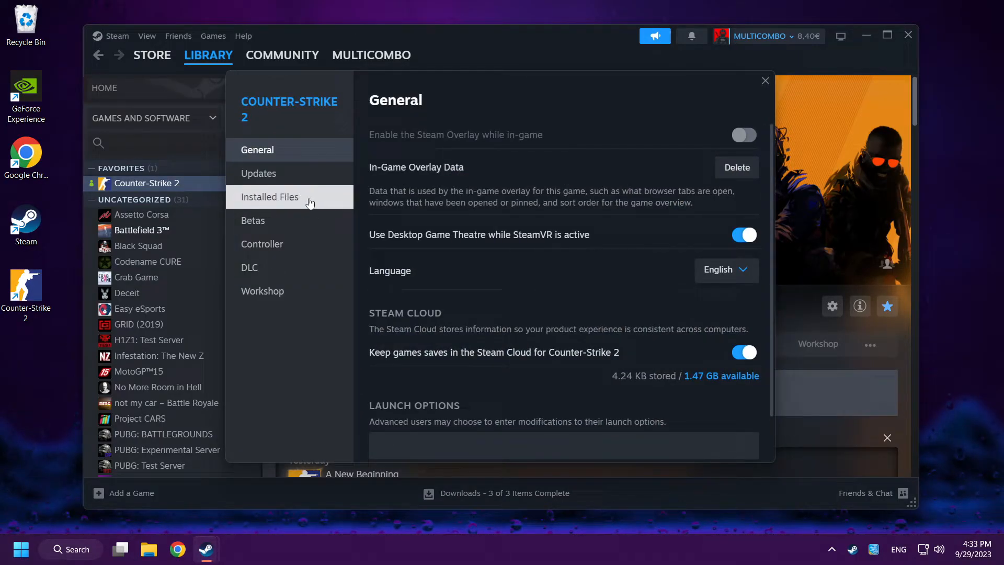
click(268, 197)
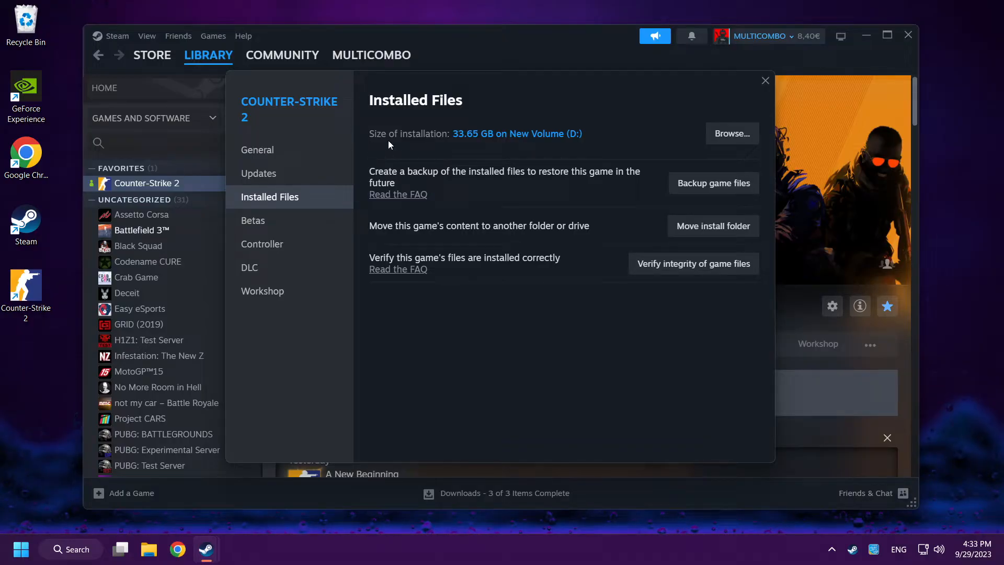
mouse_move(686, 136)
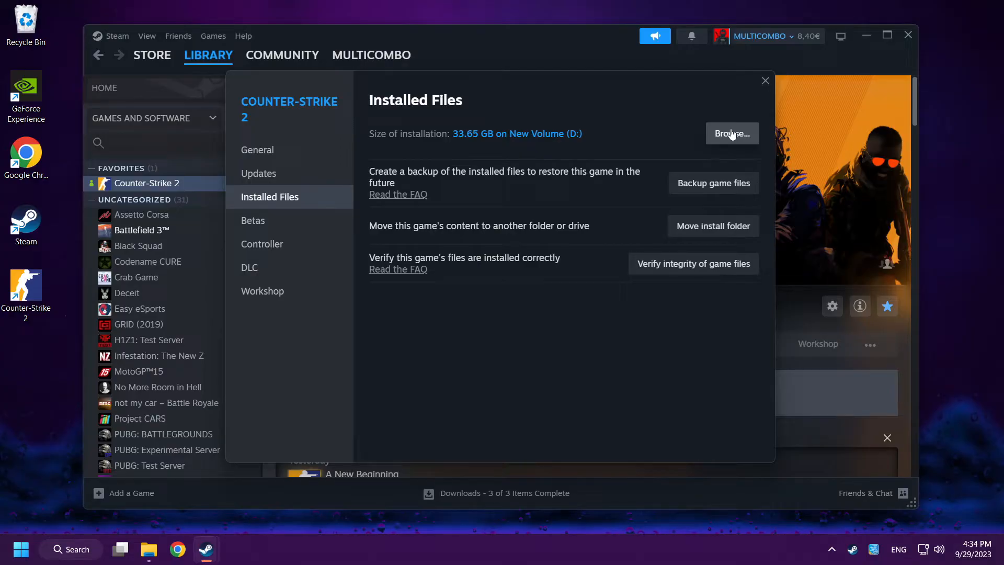
click(732, 134)
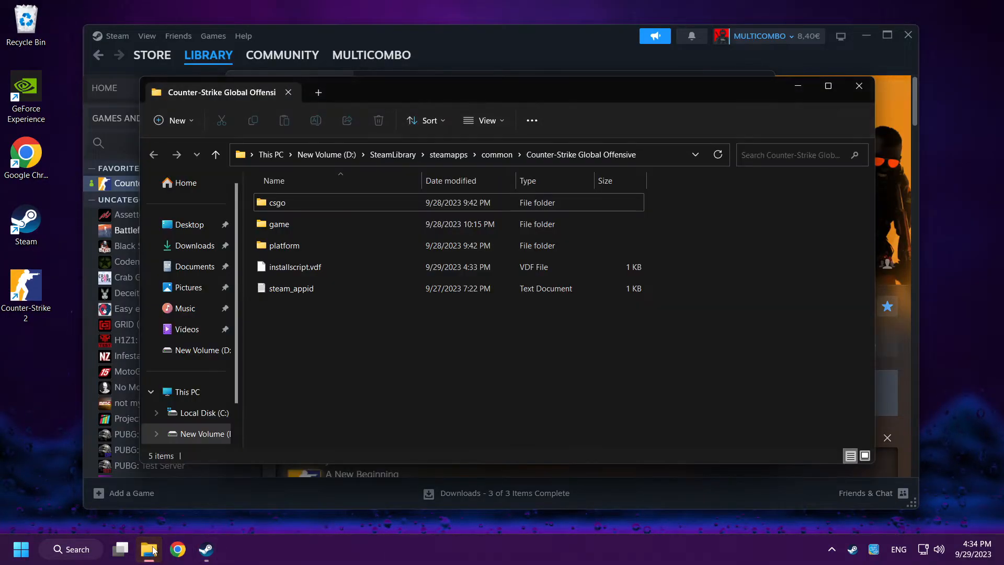
click(279, 223)
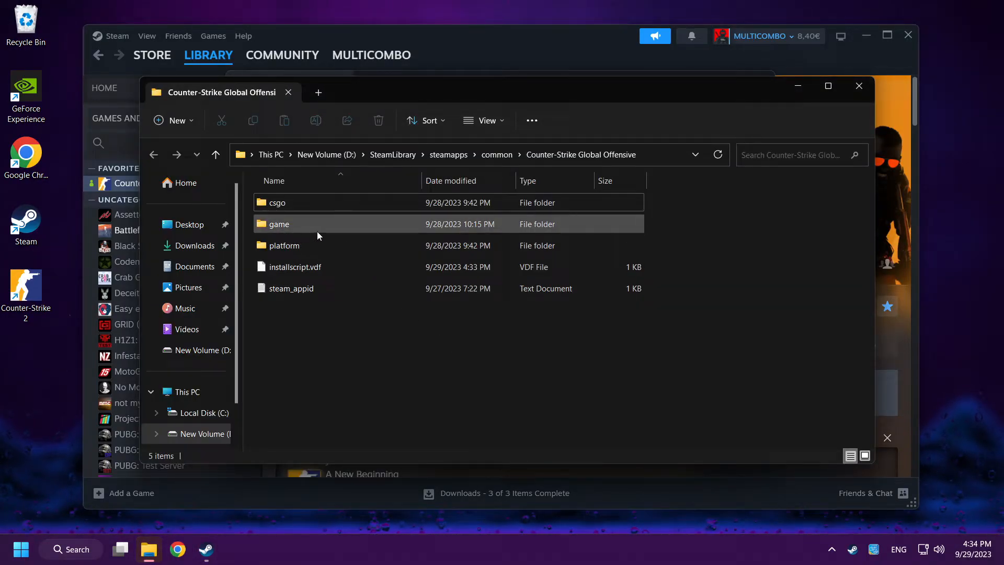
double_click(278, 224)
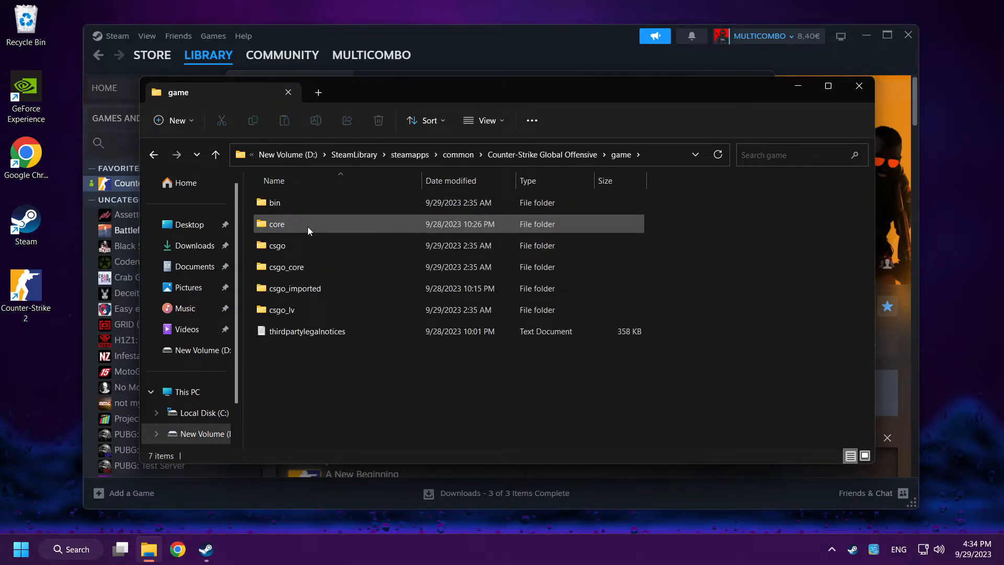
double_click(275, 203)
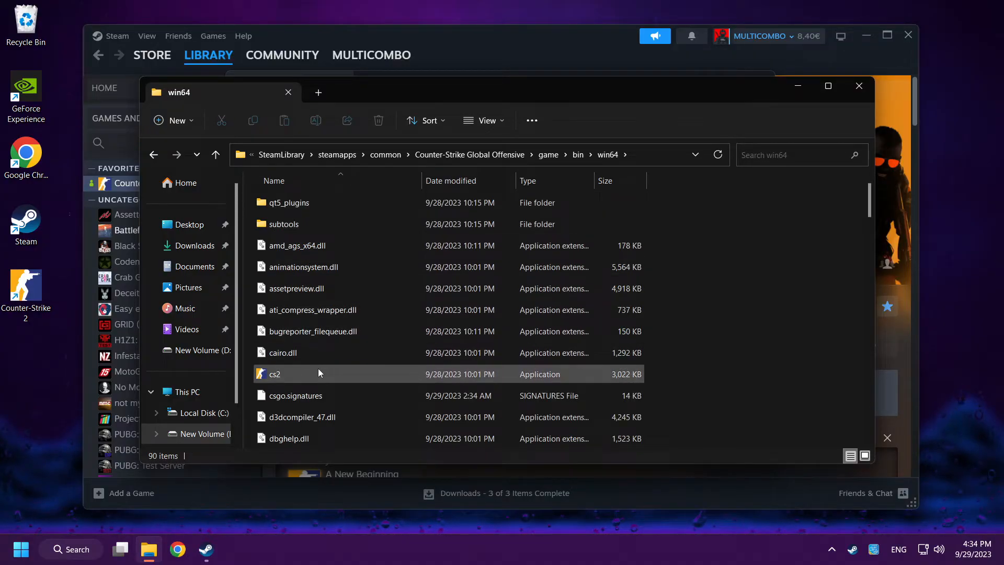
scroll(down, 3)
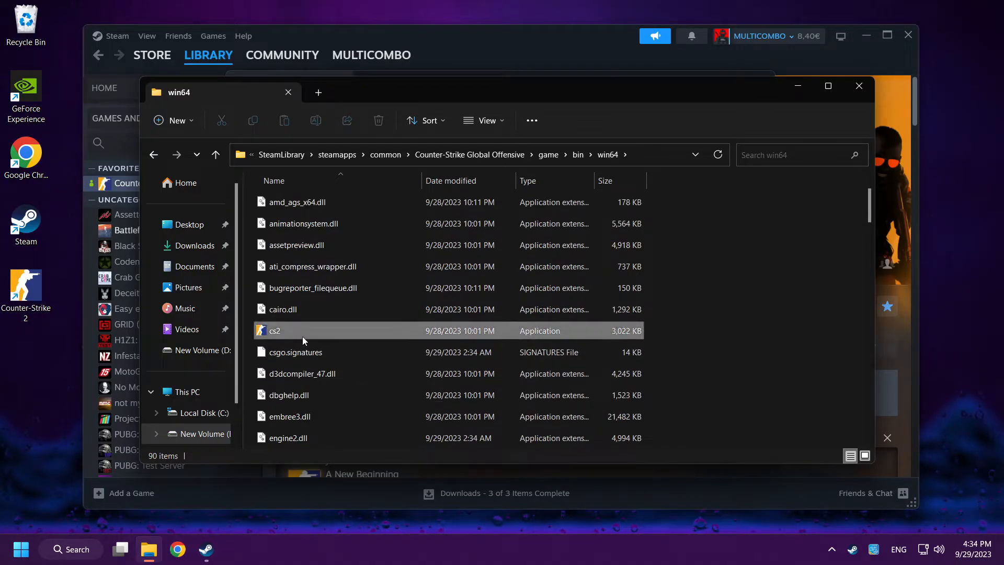
- In cs2's Compatibility tab, enable Windows 8 mode, disable fullscreen optimizations, and confirm
right_click(274, 331)
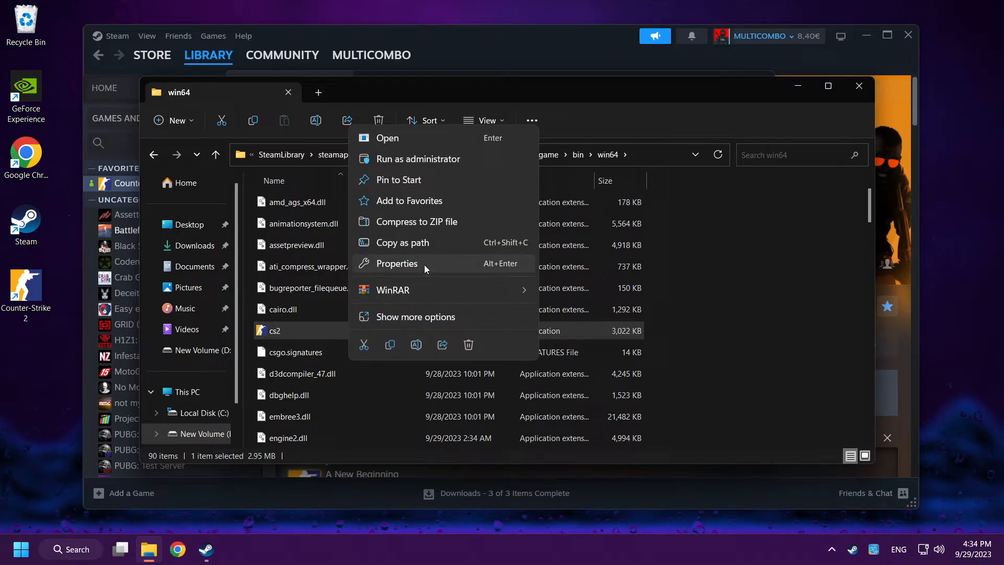
click(396, 263)
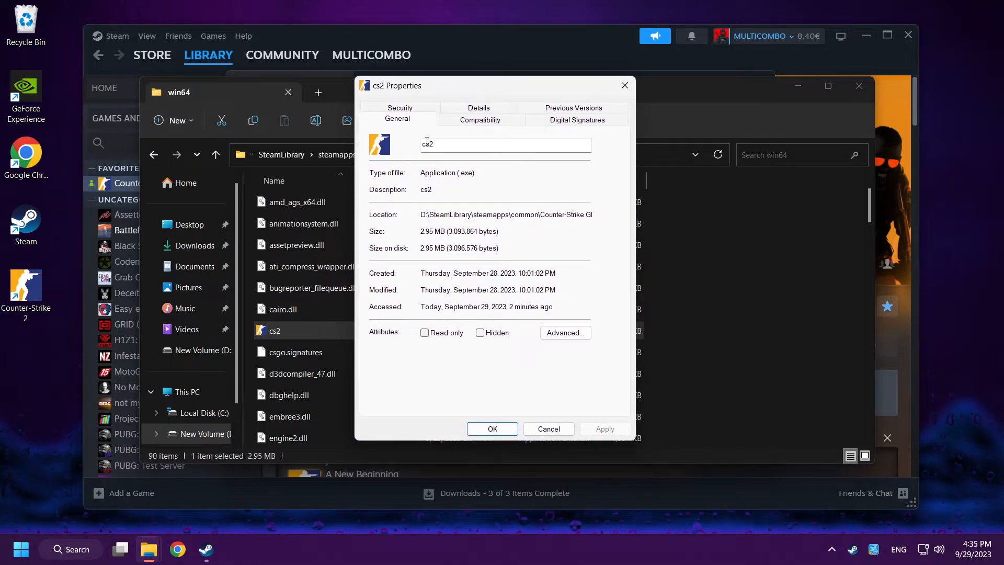
click(479, 120)
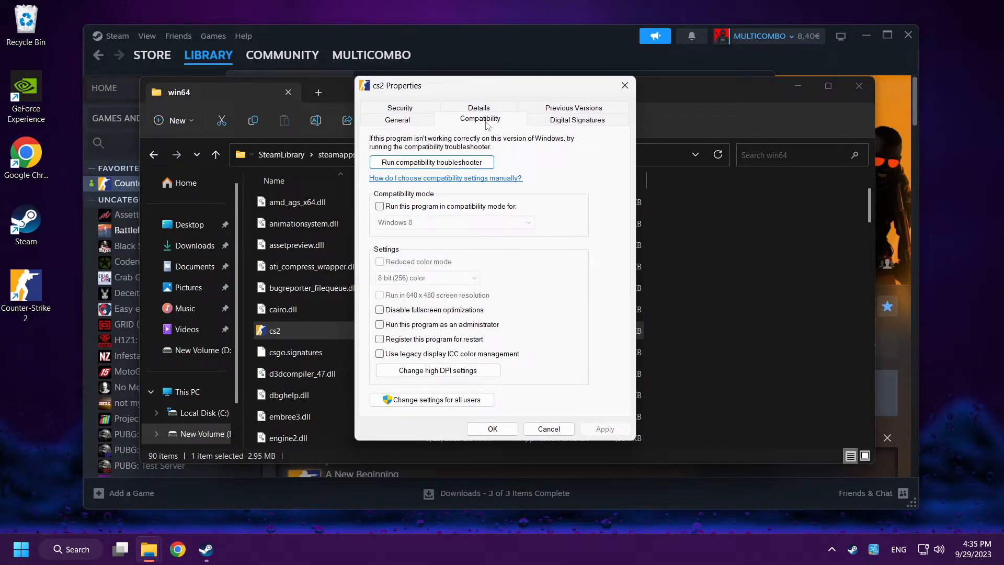
click(379, 206)
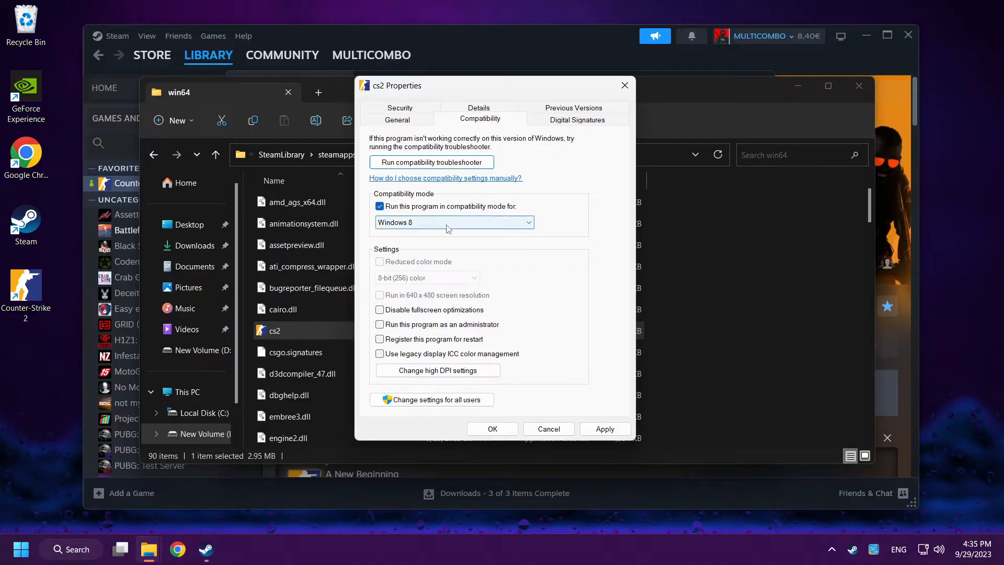
click(454, 223)
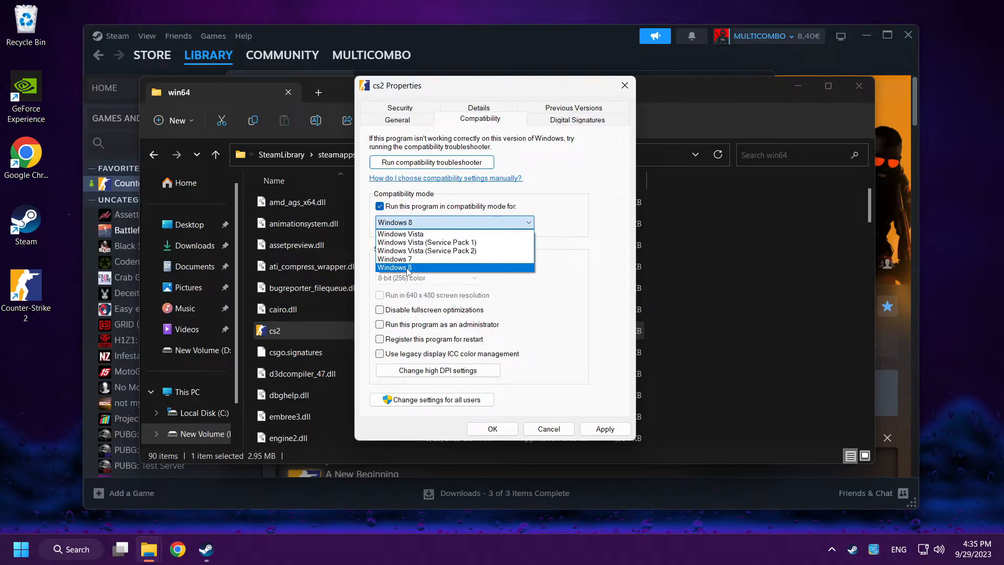
click(394, 267)
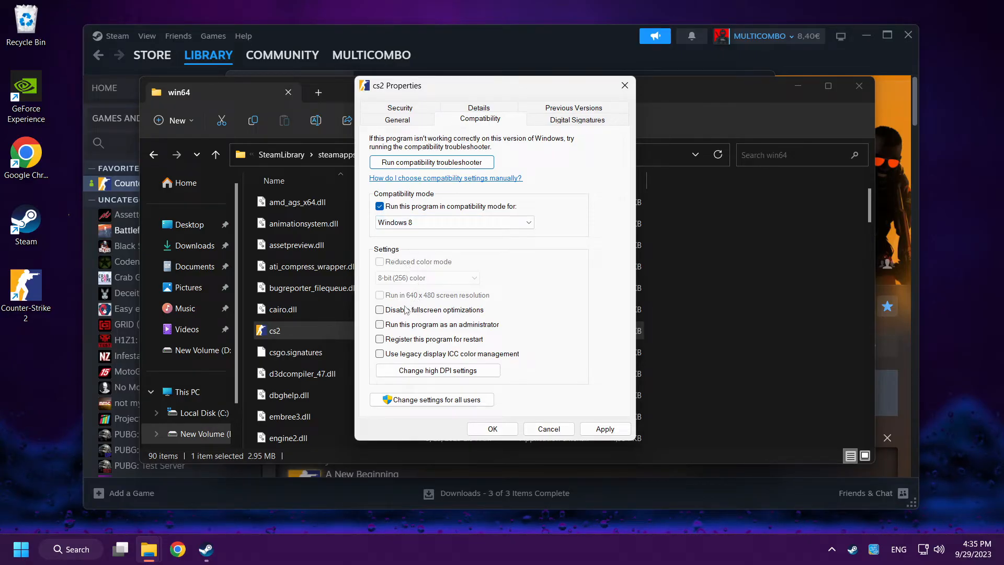
click(379, 309)
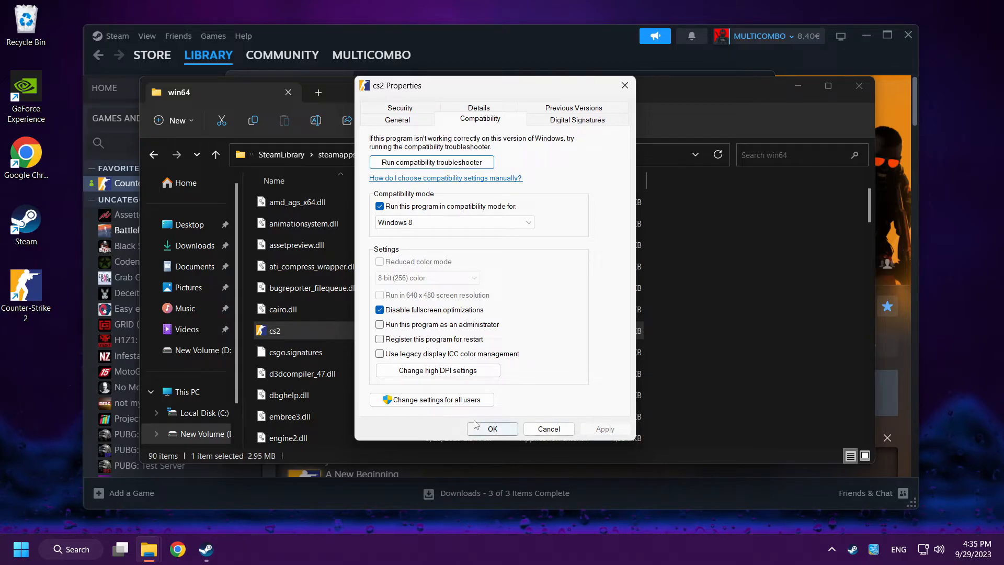
click(493, 429)
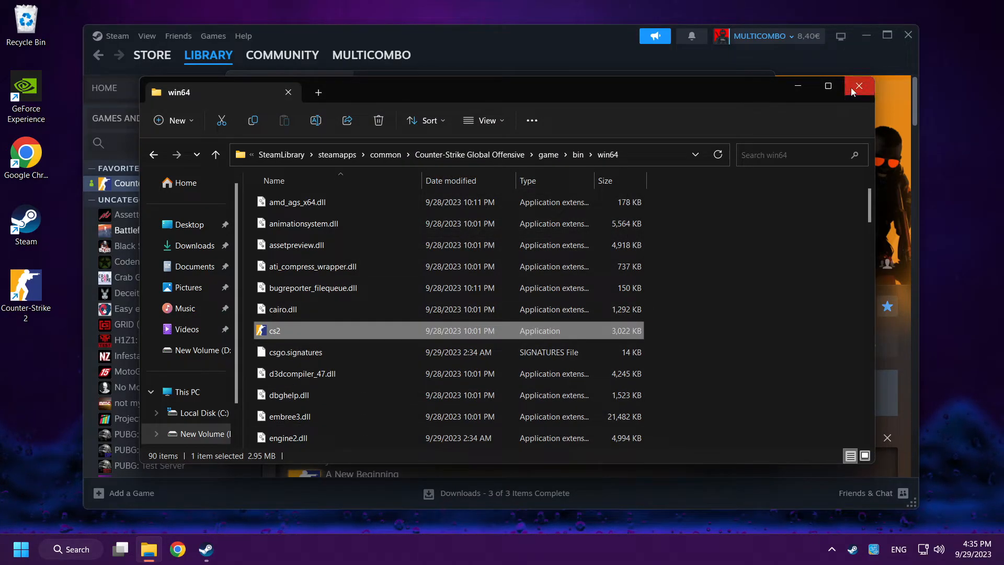
- Close File Explorer and the Installed Files properties, then launch Counter-Strike 2 with Play
click(859, 86)
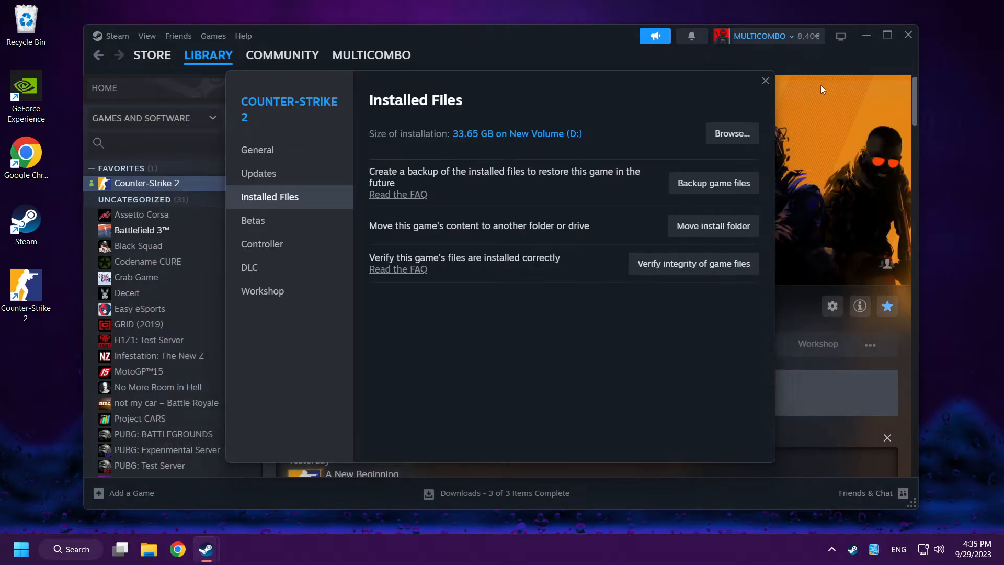
click(764, 80)
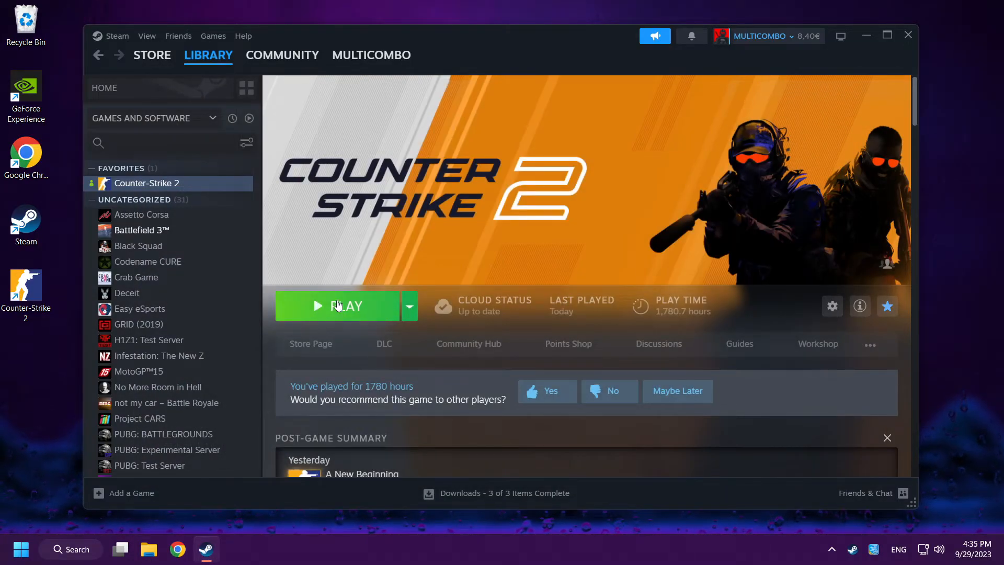
click(338, 305)
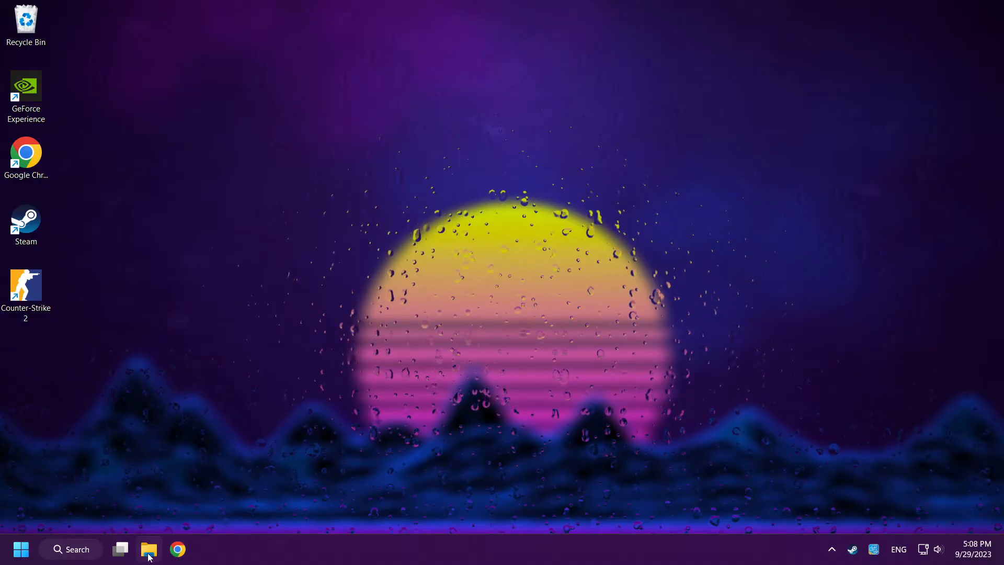
- Open File Explorer, enter C:\Program Files (x86)\Steam, and select the userdata folder
click(149, 548)
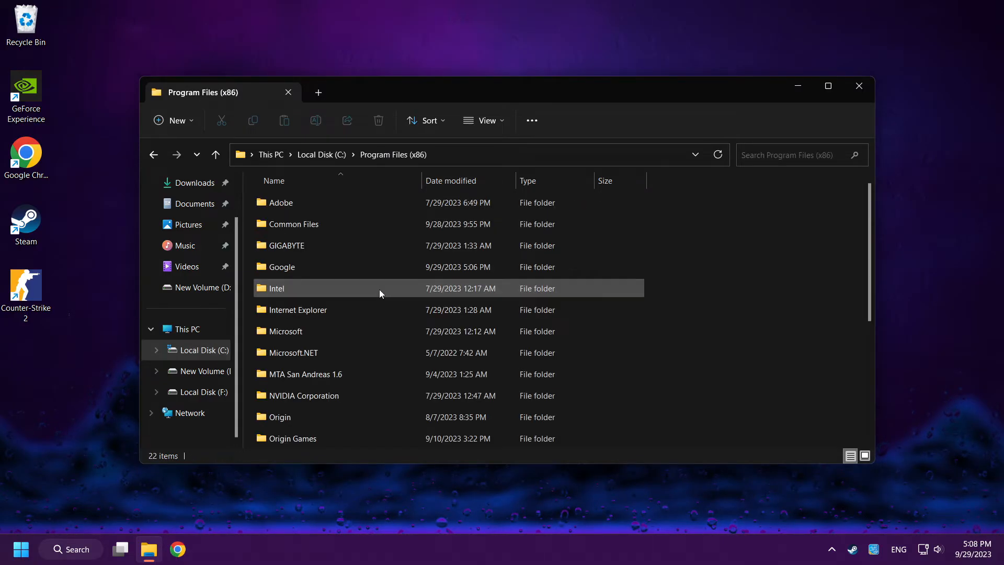
scroll(down, 3)
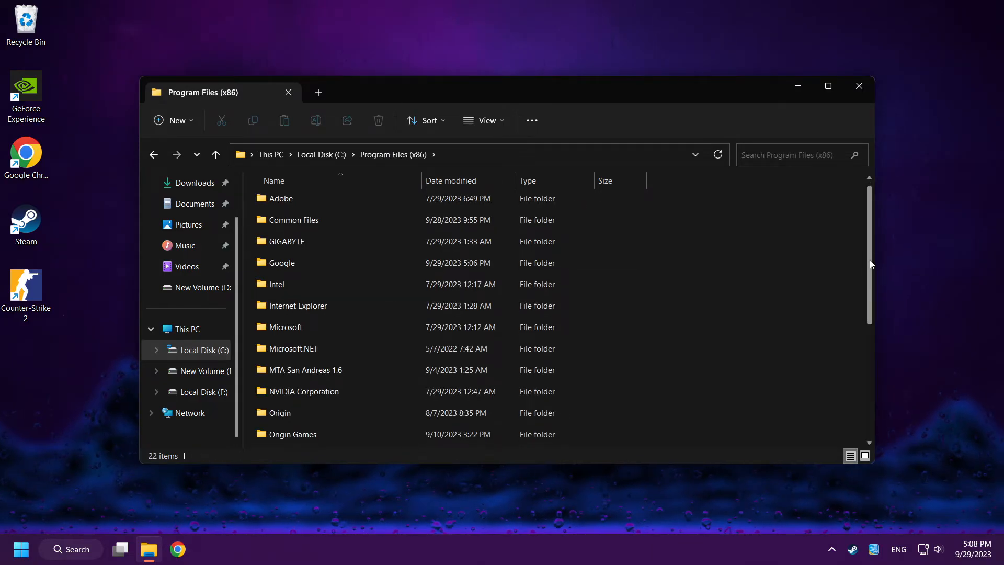
scroll(down, 3)
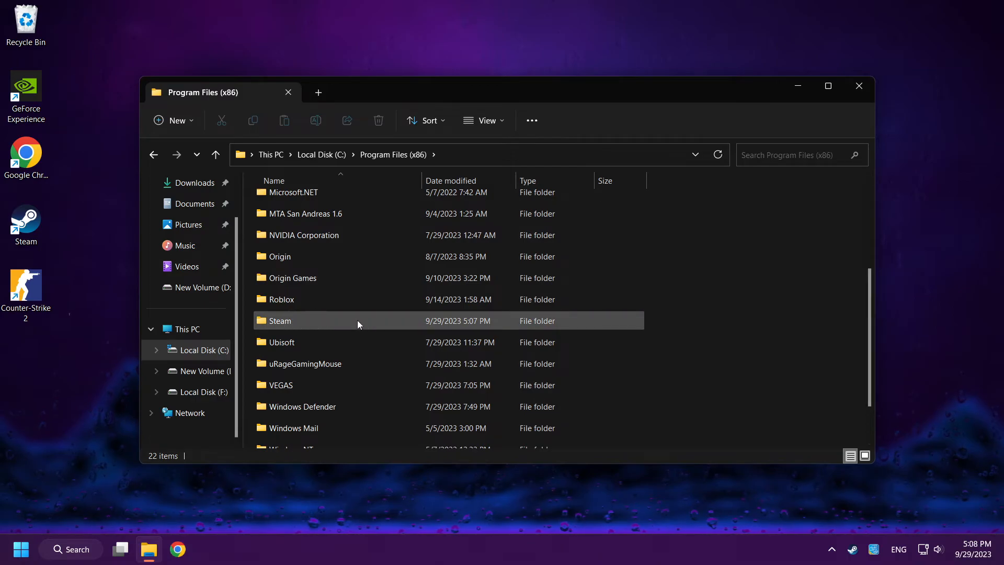
double_click(280, 320)
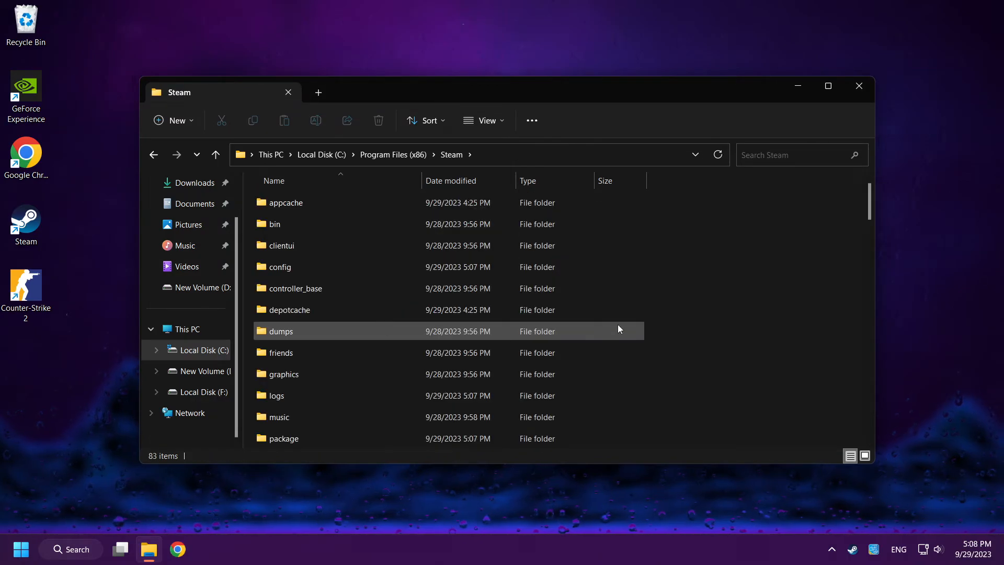
scroll(down, 3)
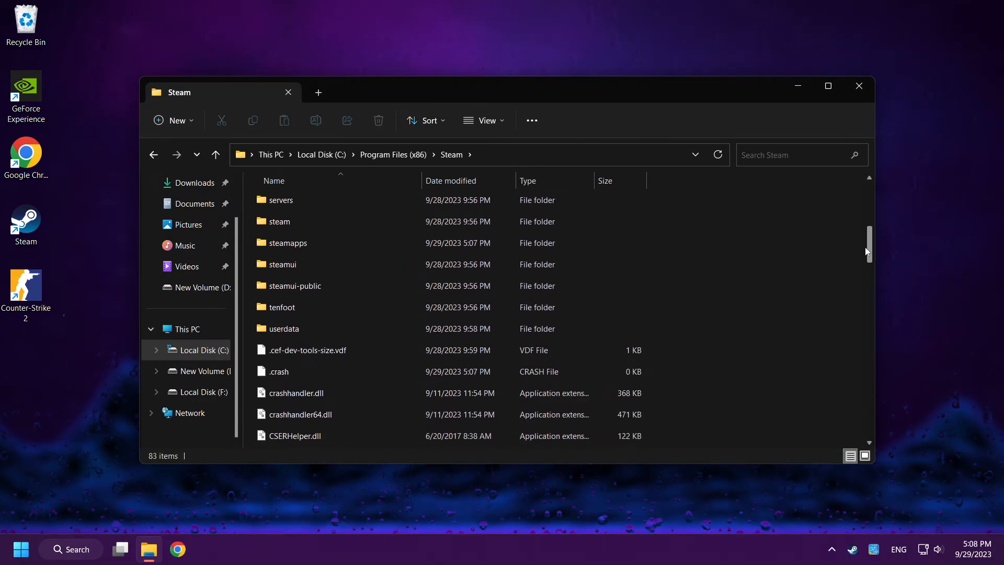
click(283, 329)
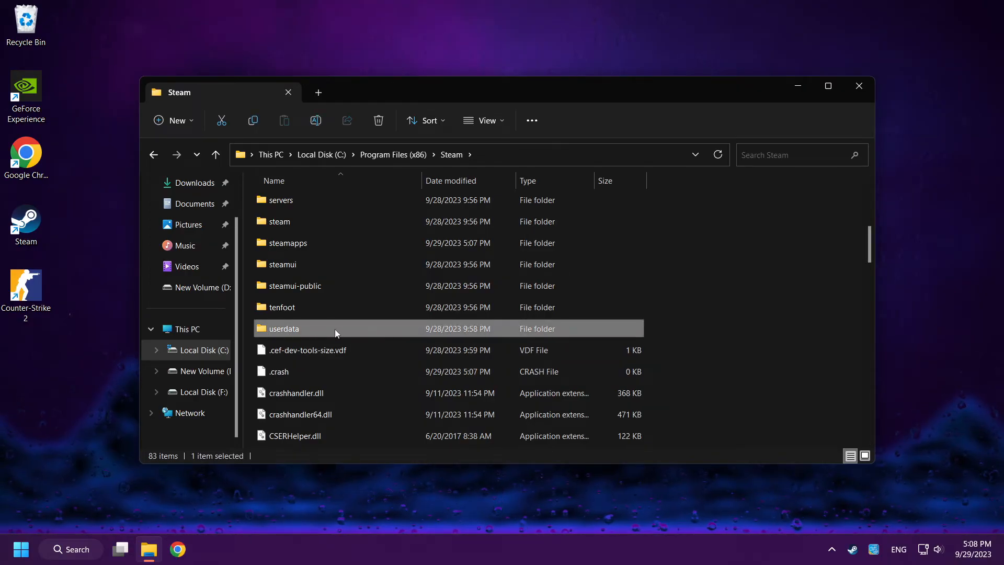
- Open userdata and the account folder, then right-click the 730 folder to delete it
double_click(283, 328)
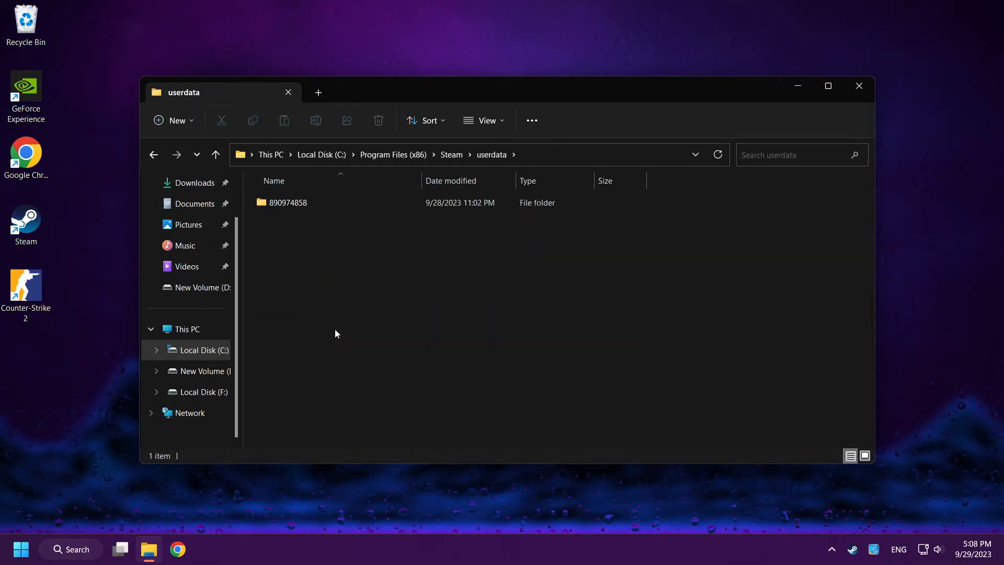
mouse_move(345, 203)
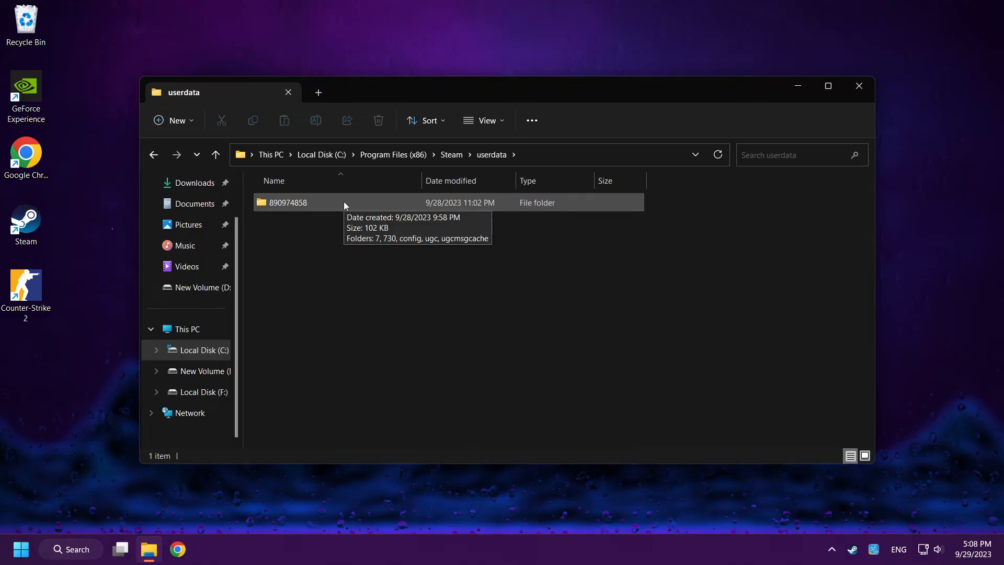
double_click(288, 202)
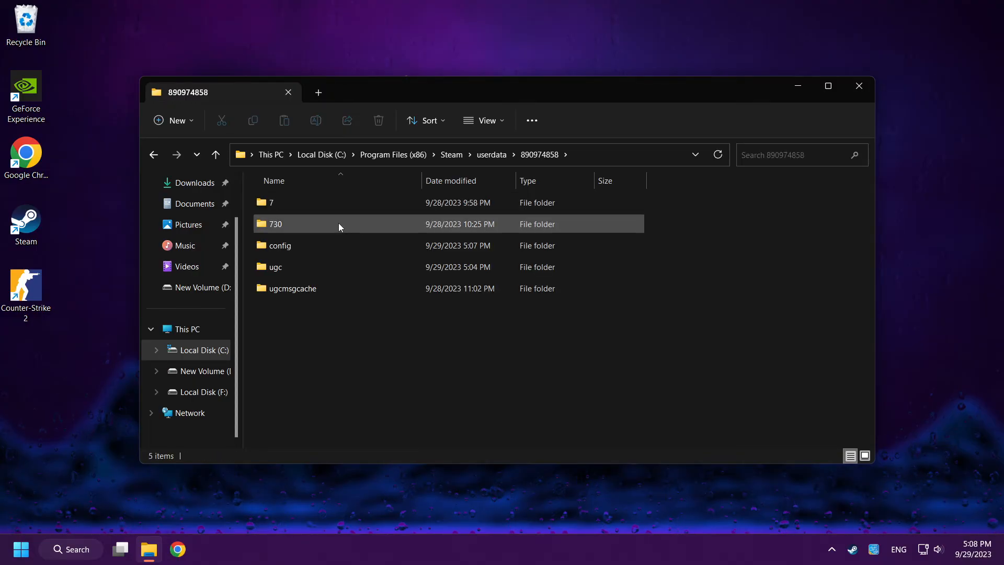
click(275, 223)
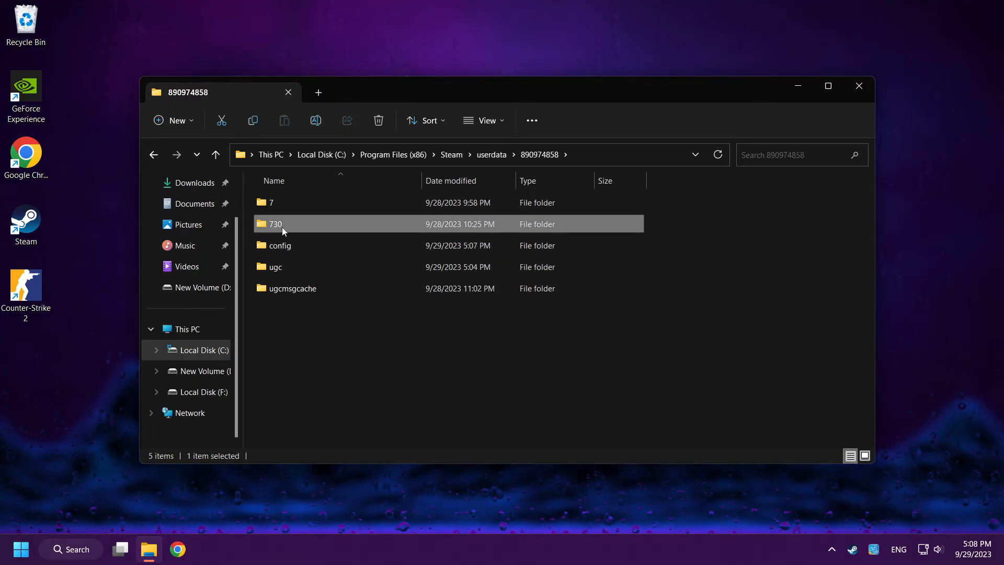
right_click(276, 224)
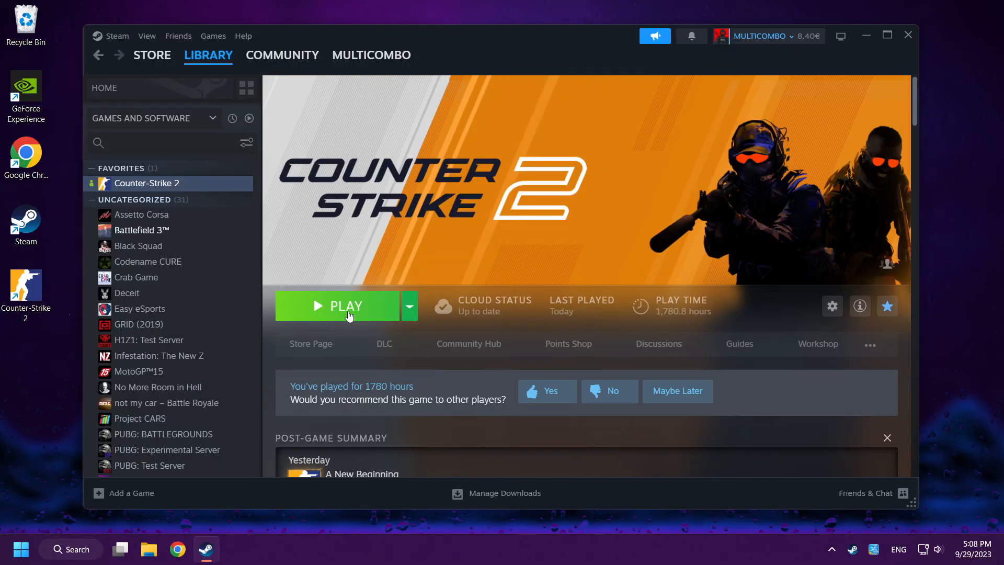
- Launch Counter-Strike 2 with the Play button on its Steam library page
click(337, 305)
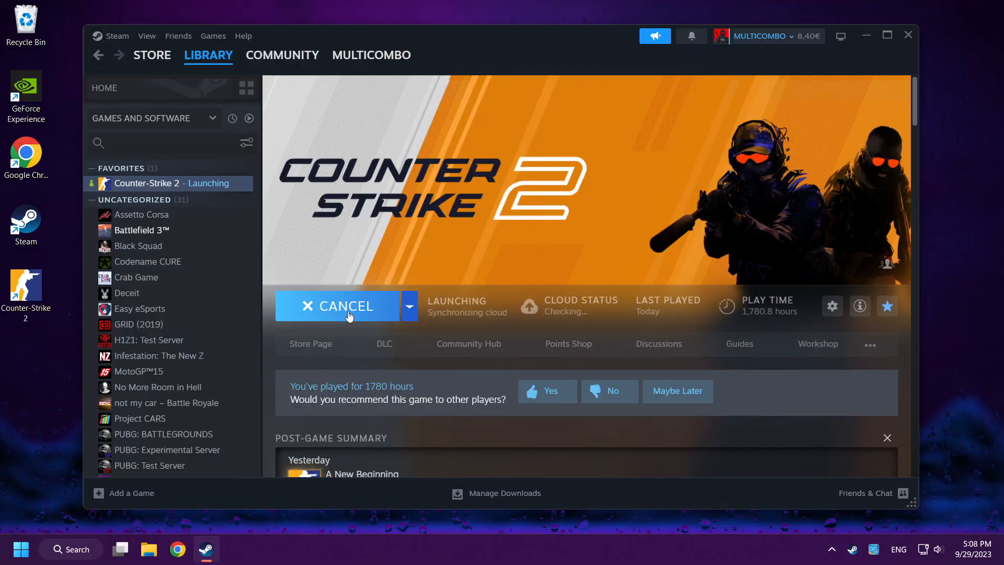